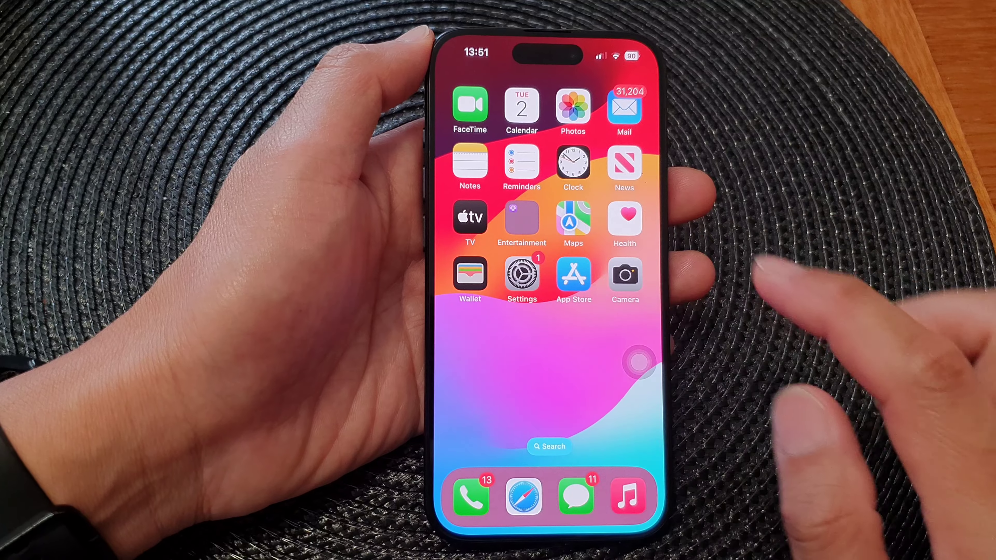
Launch Settings from the home screen to reach the Accessibility settings
{"action": "left_click", "coordinate": [522, 275]}
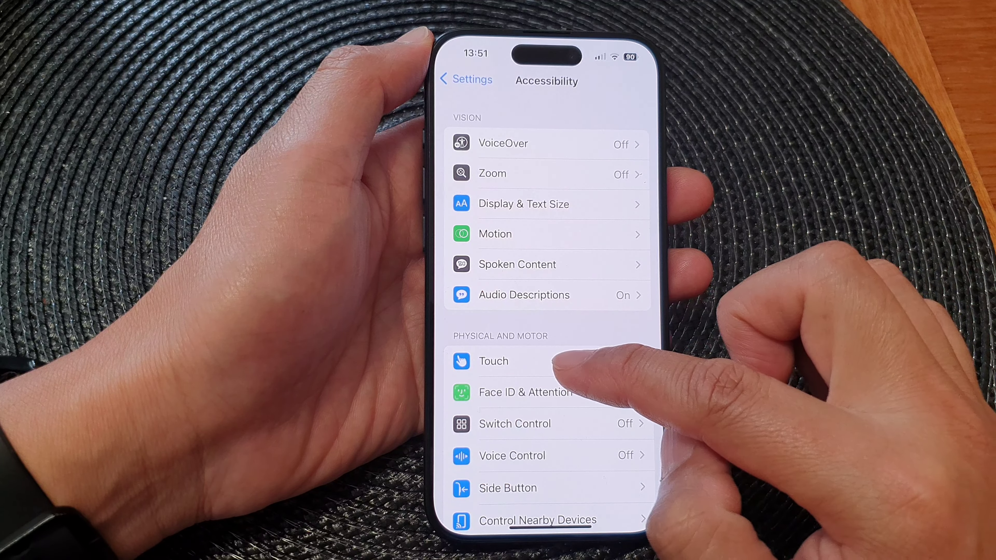
{"action": "left_click", "coordinate": [494, 361]}
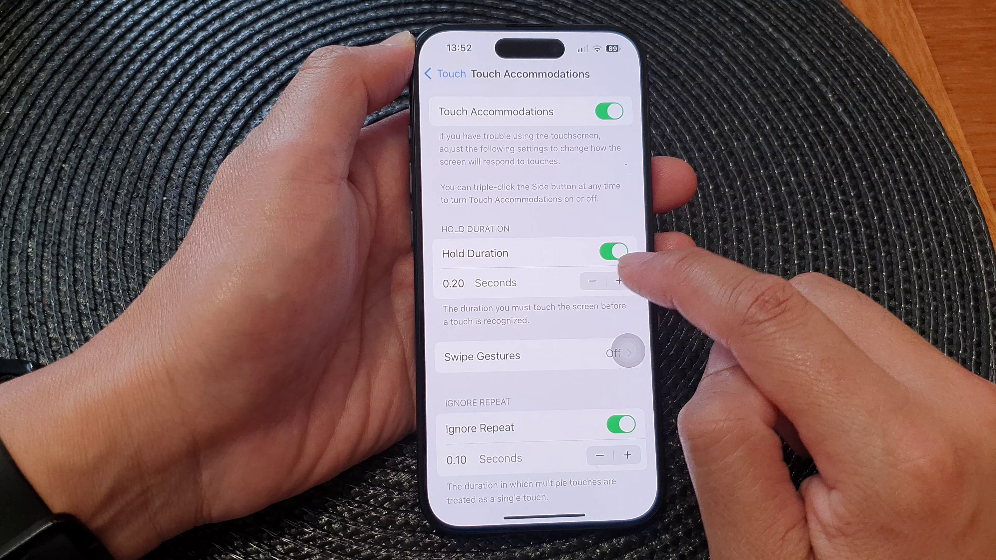
Raise Hold Duration from 0.20 to 0.30 seconds, leaving Ignore Repeat at 0.10 seconds
{"action": "left_click", "coordinate": [618, 281]}
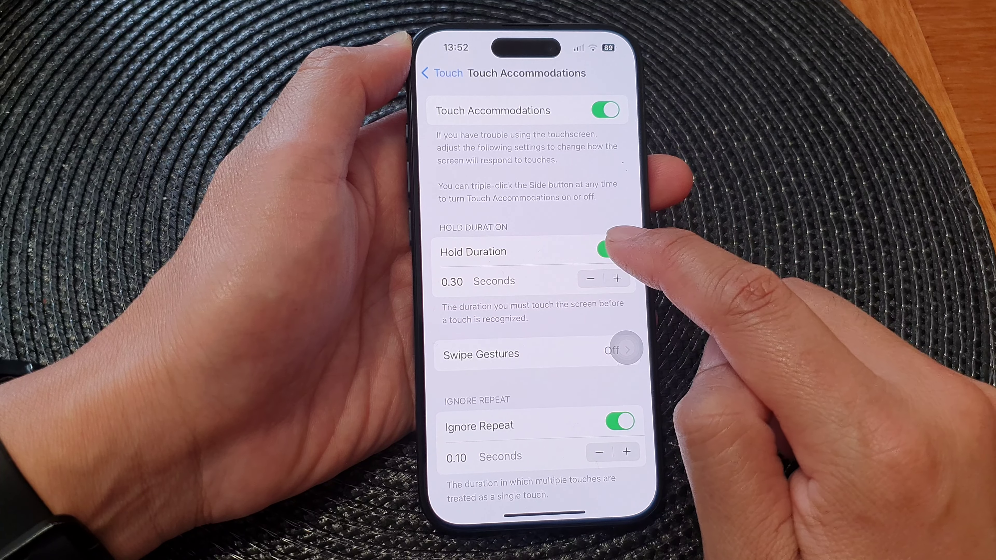